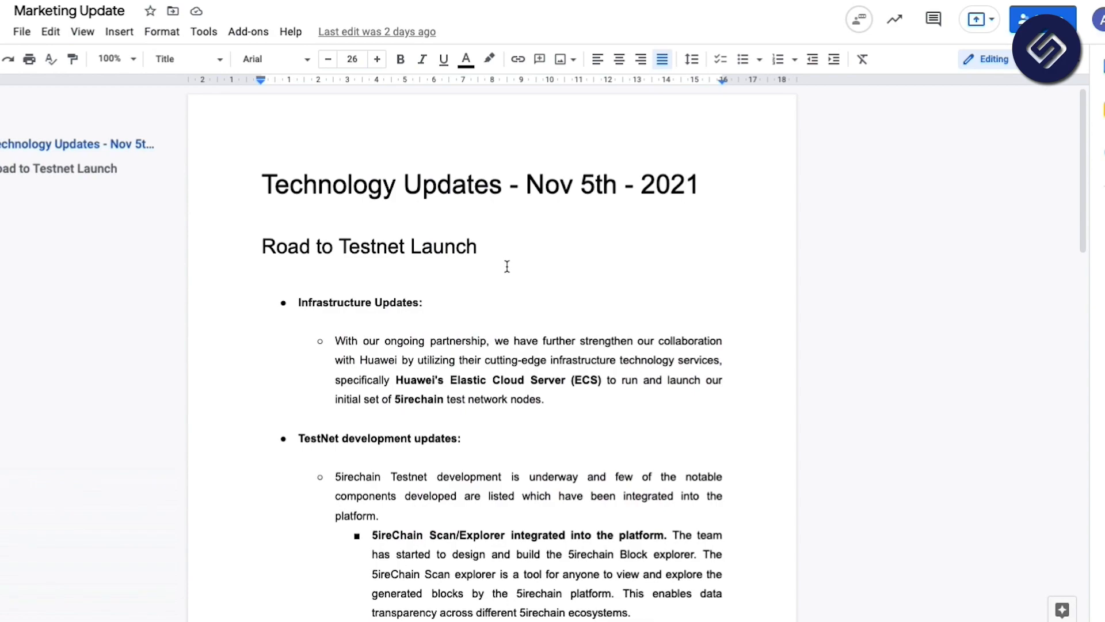
Step: Scroll the update document past the genesis accounts list to the Research updates heading
left_click(685, 184)
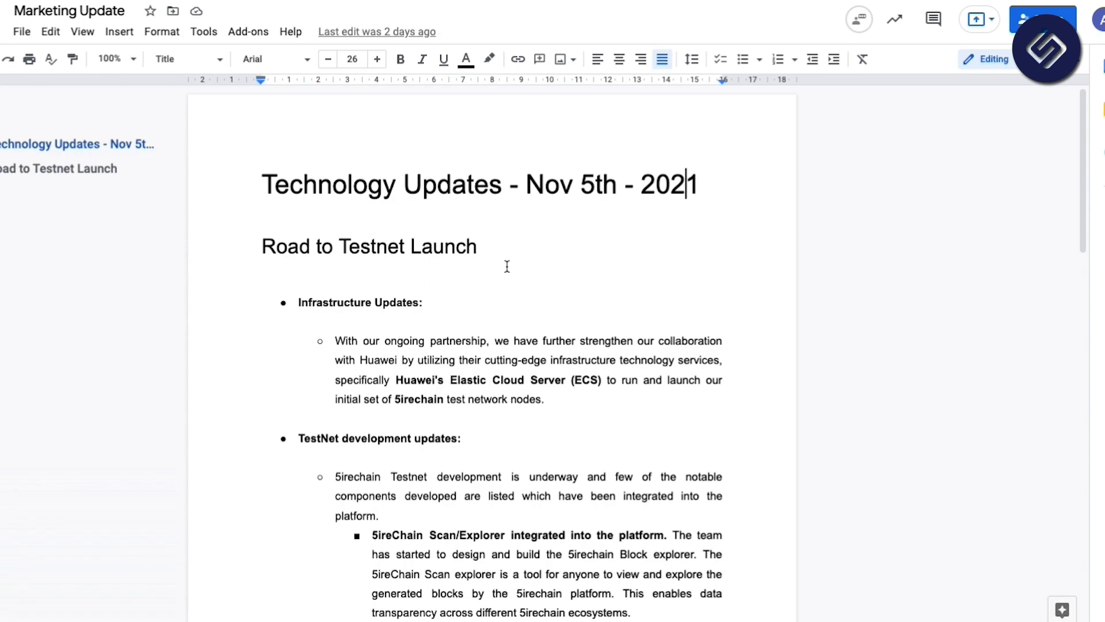
mouse_move(523, 326)
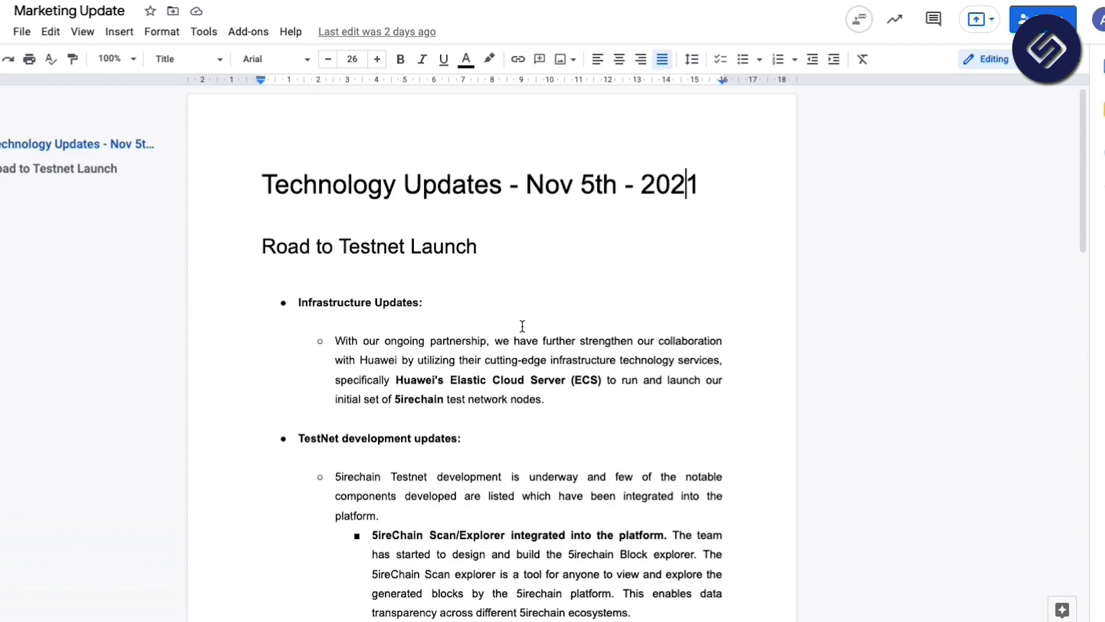
scroll("down", 3)
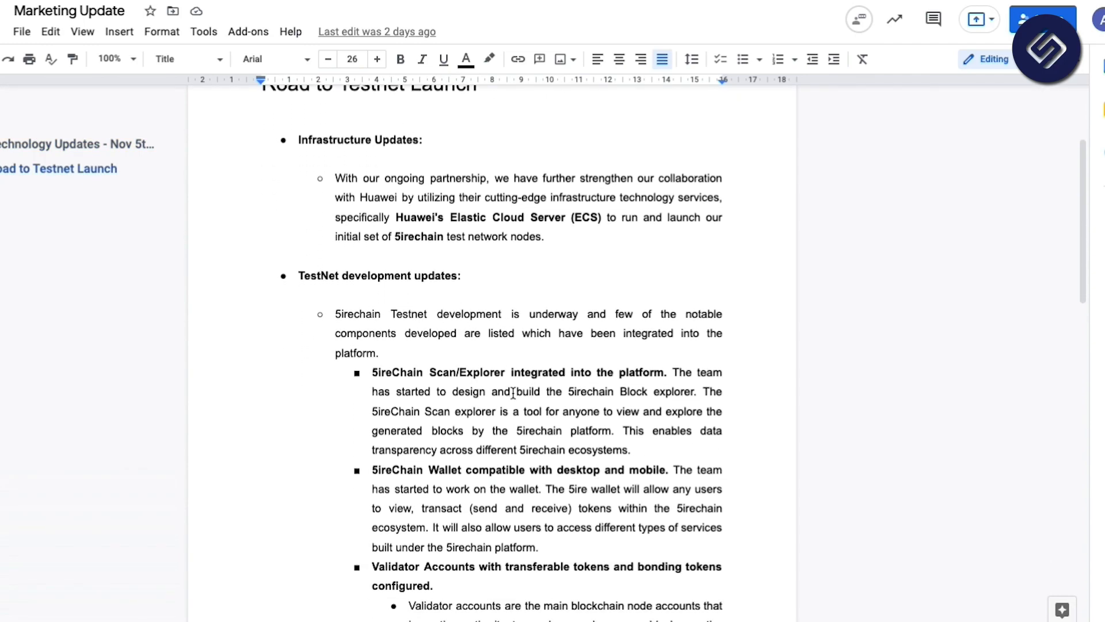
scroll("down", 3)
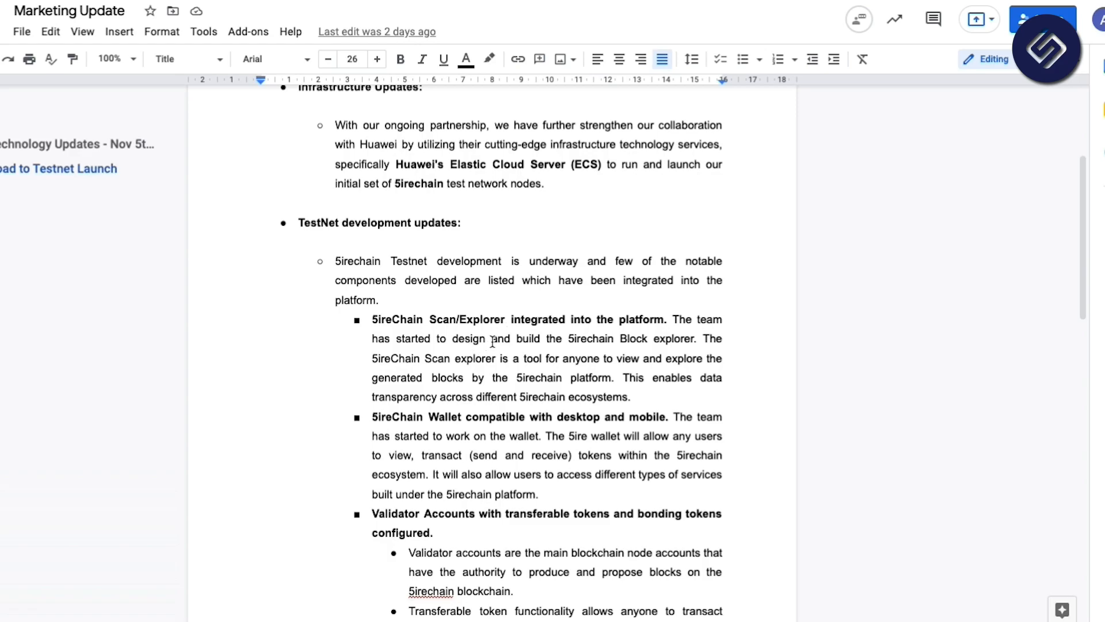
scroll("down", 3)
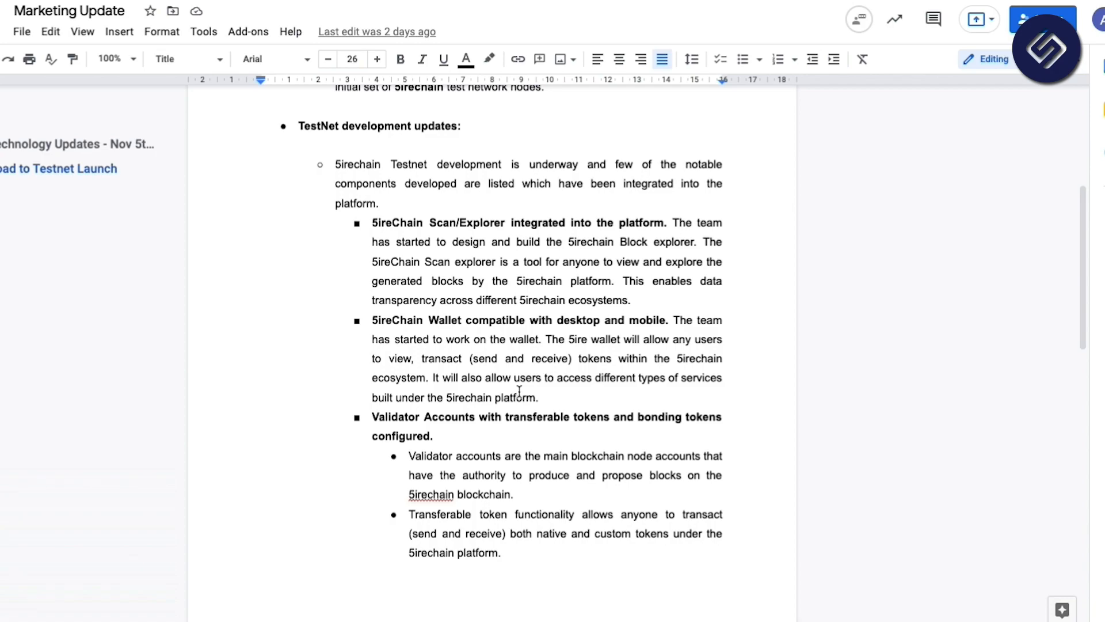
scroll("down", 3)
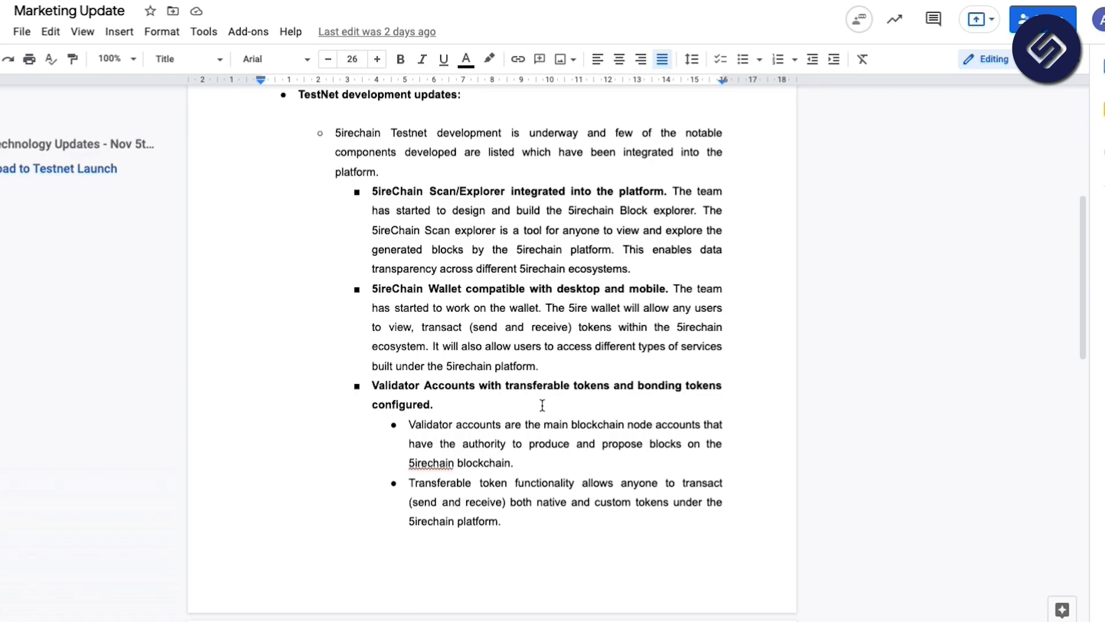
scroll("down", 3)
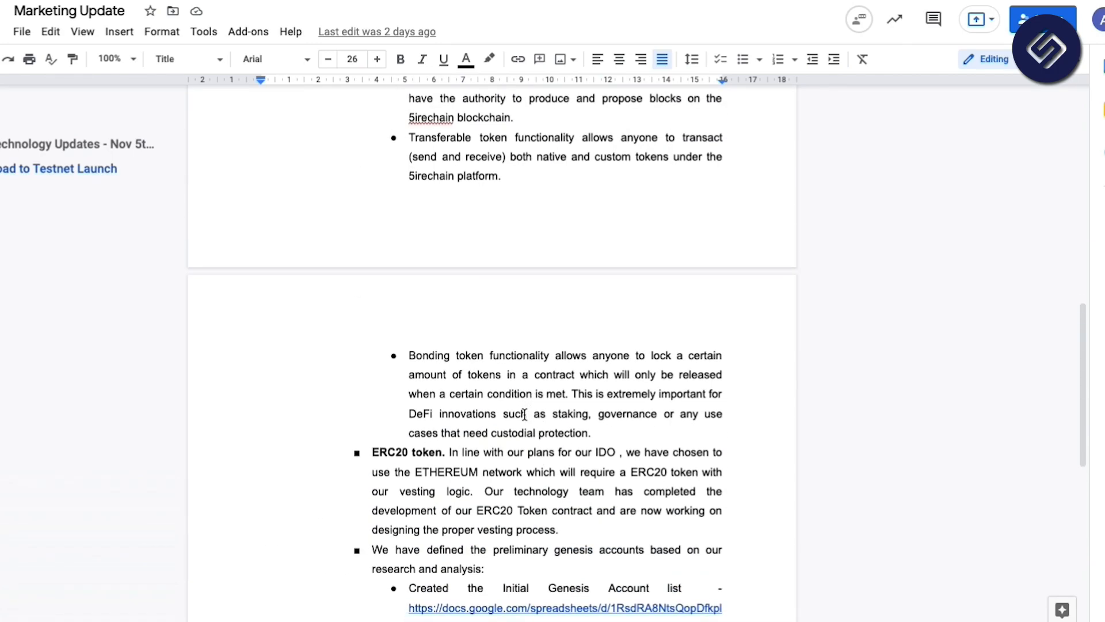
scroll("down", 3)
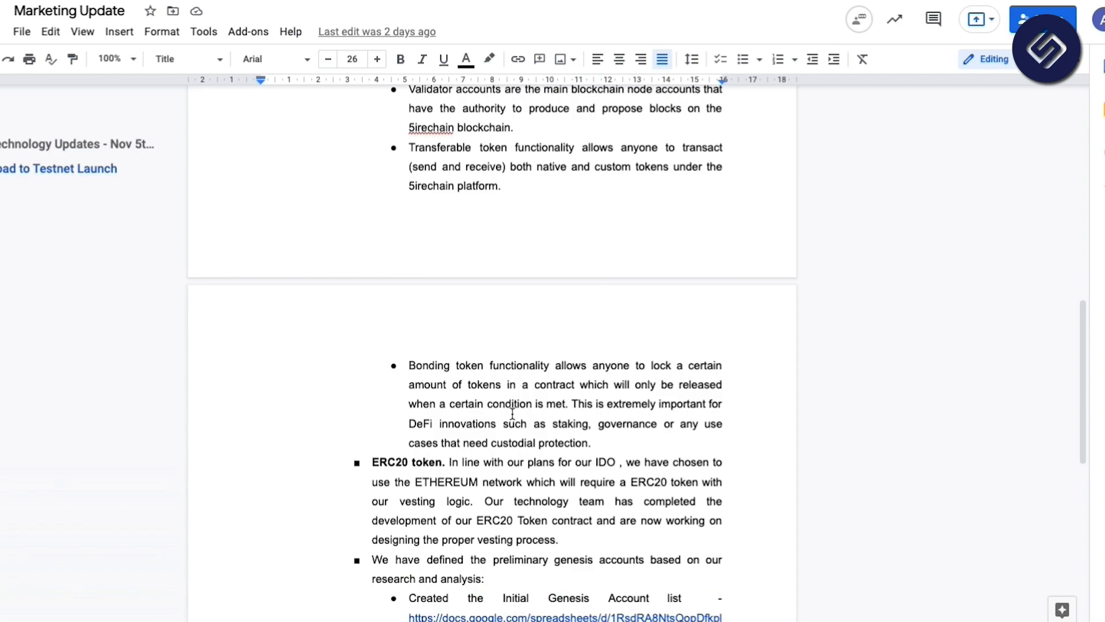
scroll("down", 3)
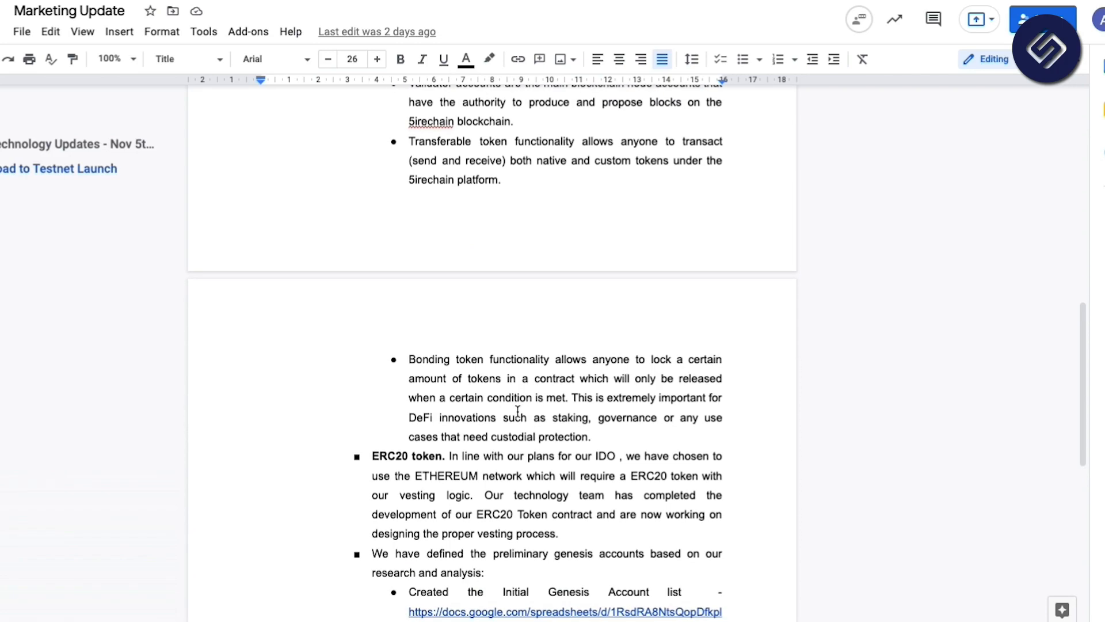
scroll("down", 3)
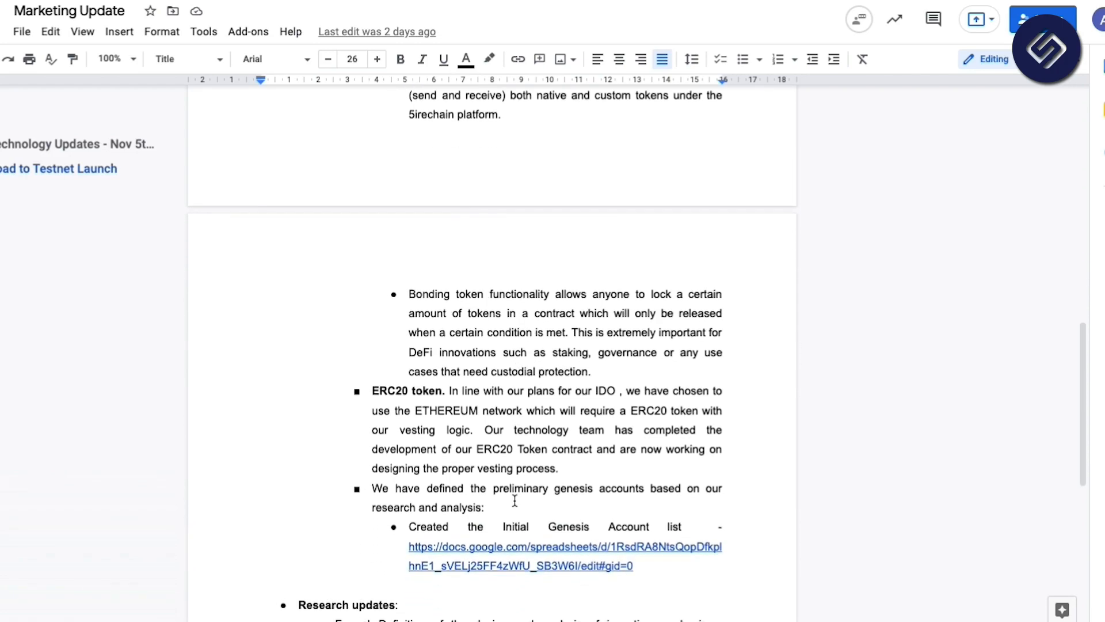
mouse_move(511, 493)
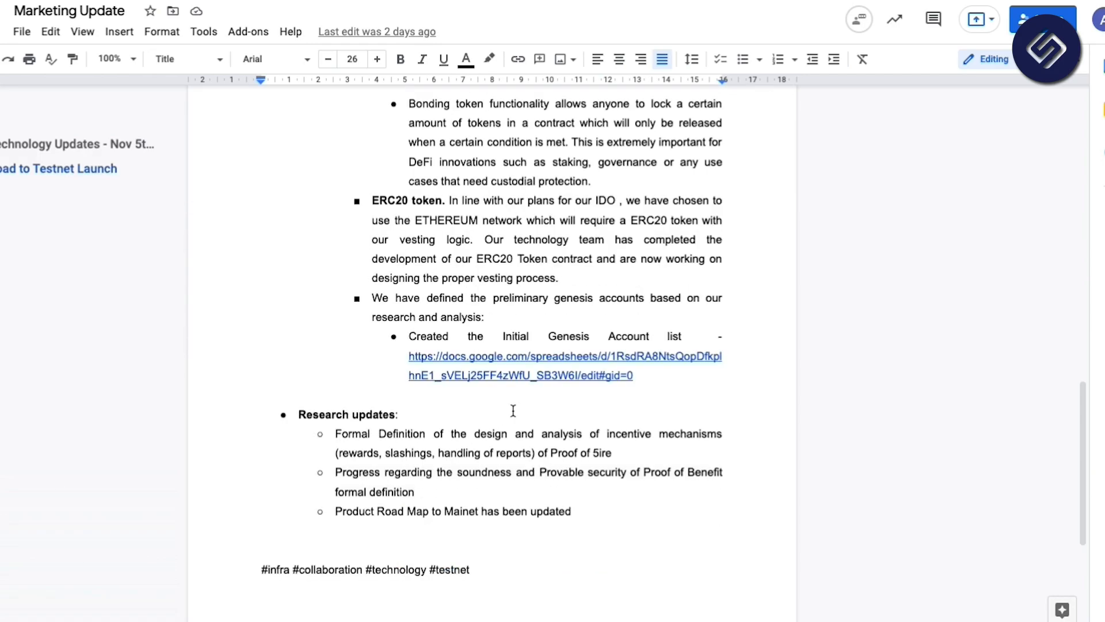
mouse_move(577, 470)
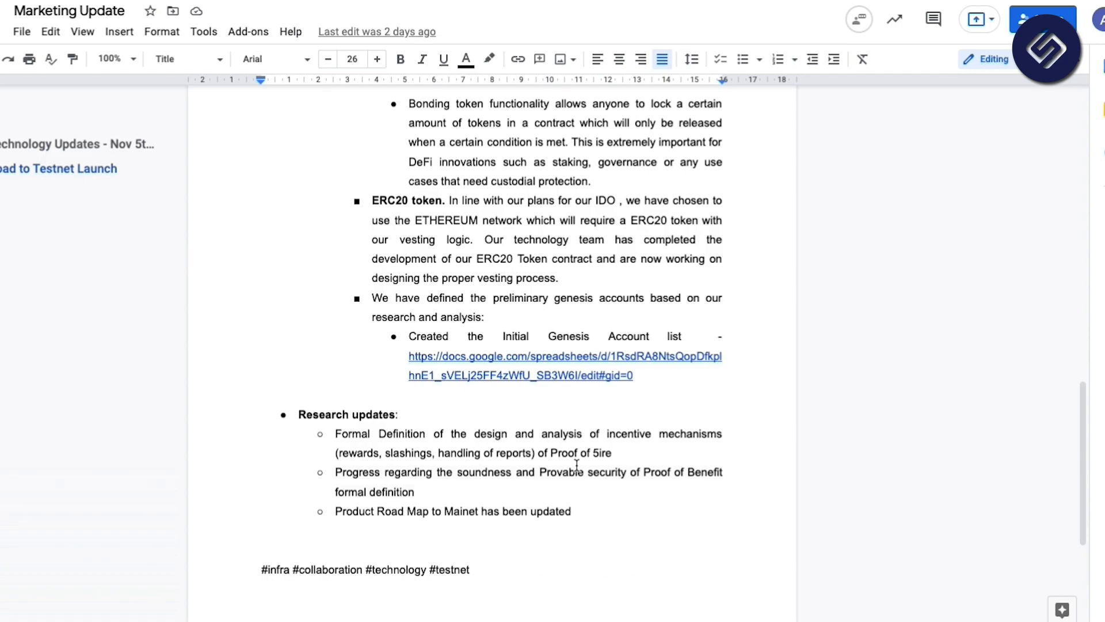
mouse_move(643, 449)
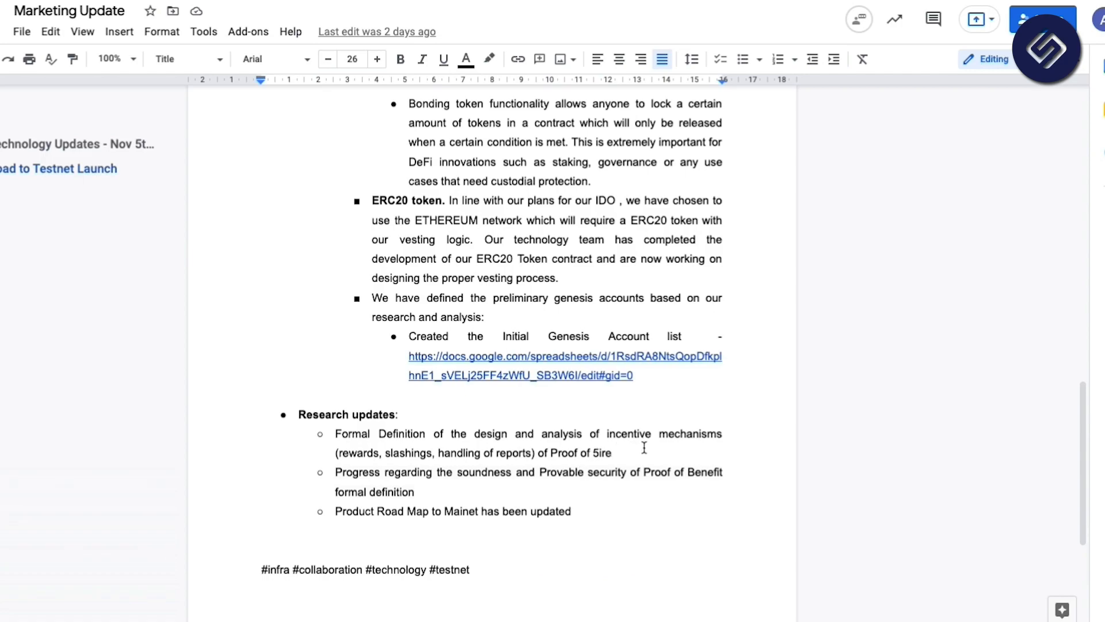
mouse_move(621, 453)
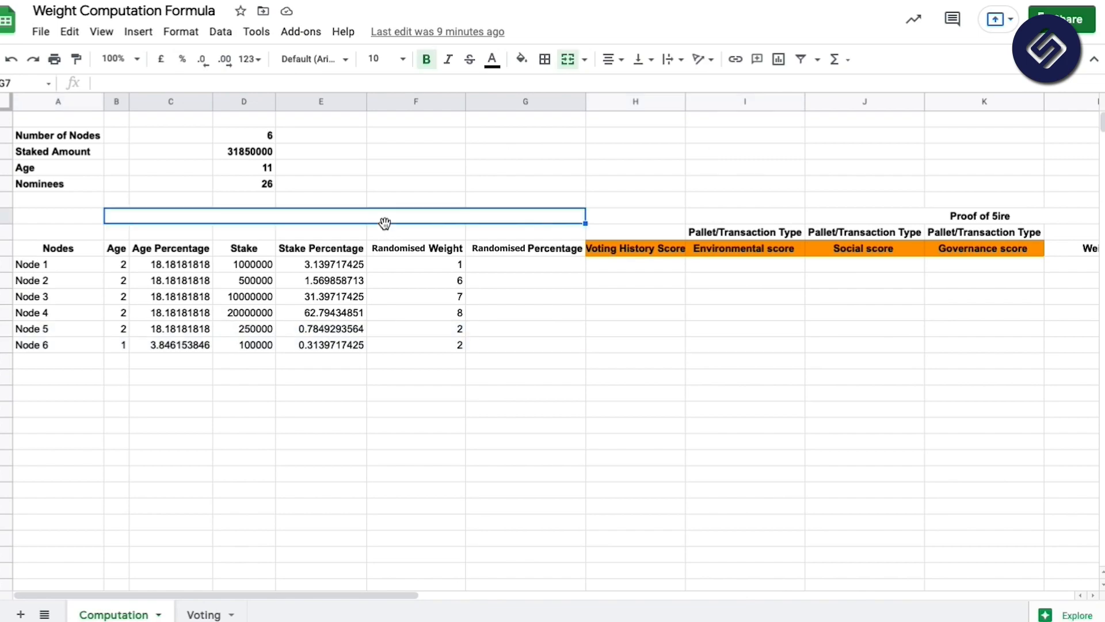
Step: Bring up the Computation sheet showing six nodes' ages, stake percentages and randomised weights
left_click(415, 280)
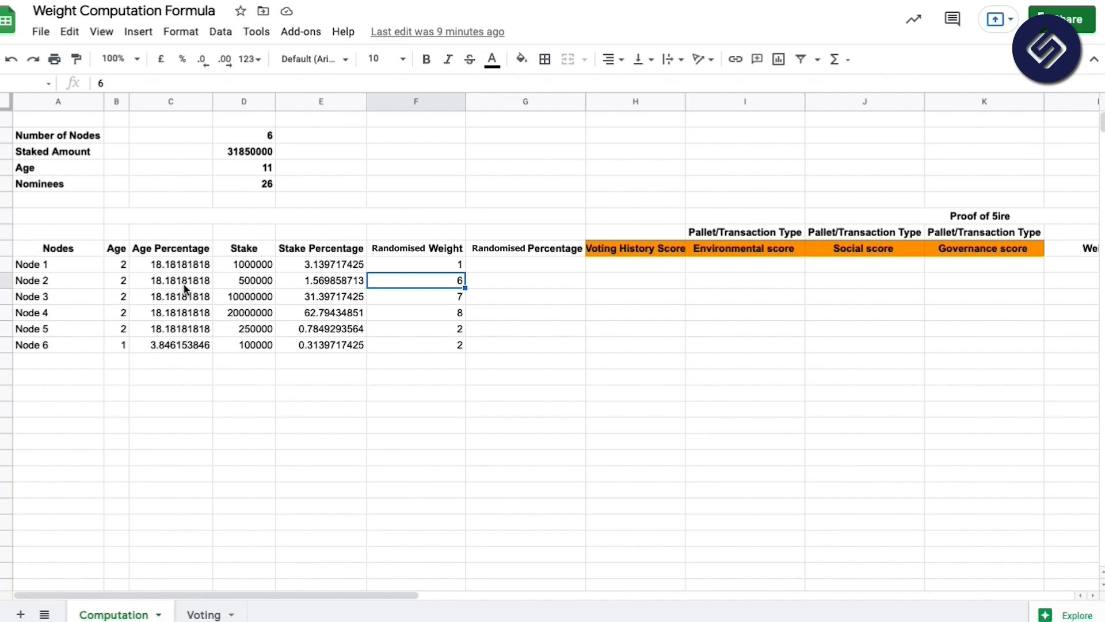
mouse_move(400, 273)
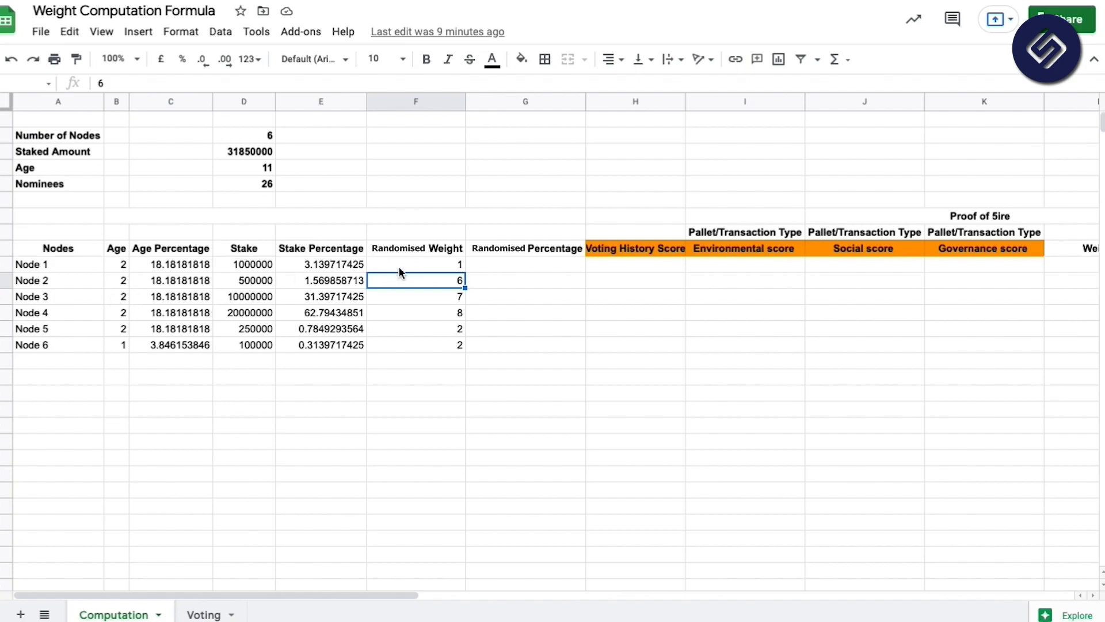
mouse_move(528, 270)
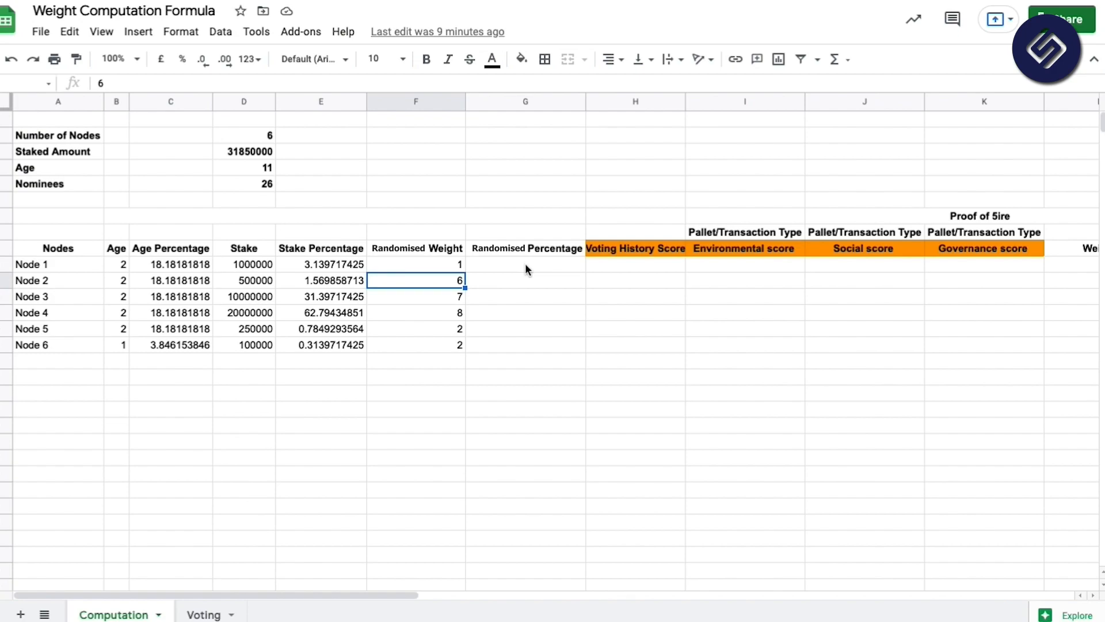
mouse_move(559, 271)
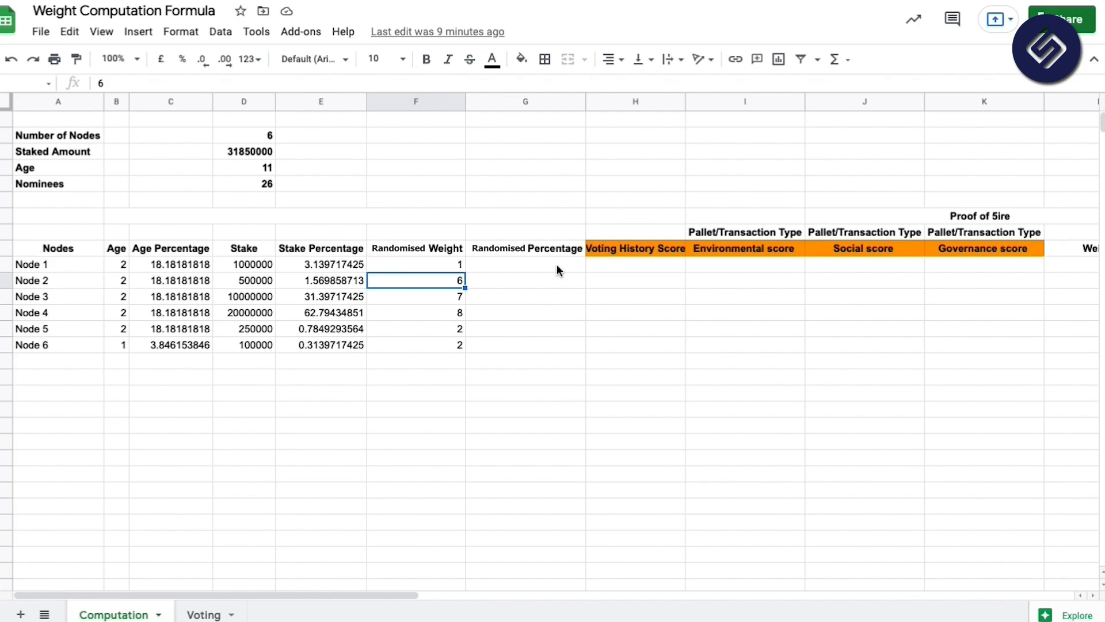
mouse_move(656, 270)
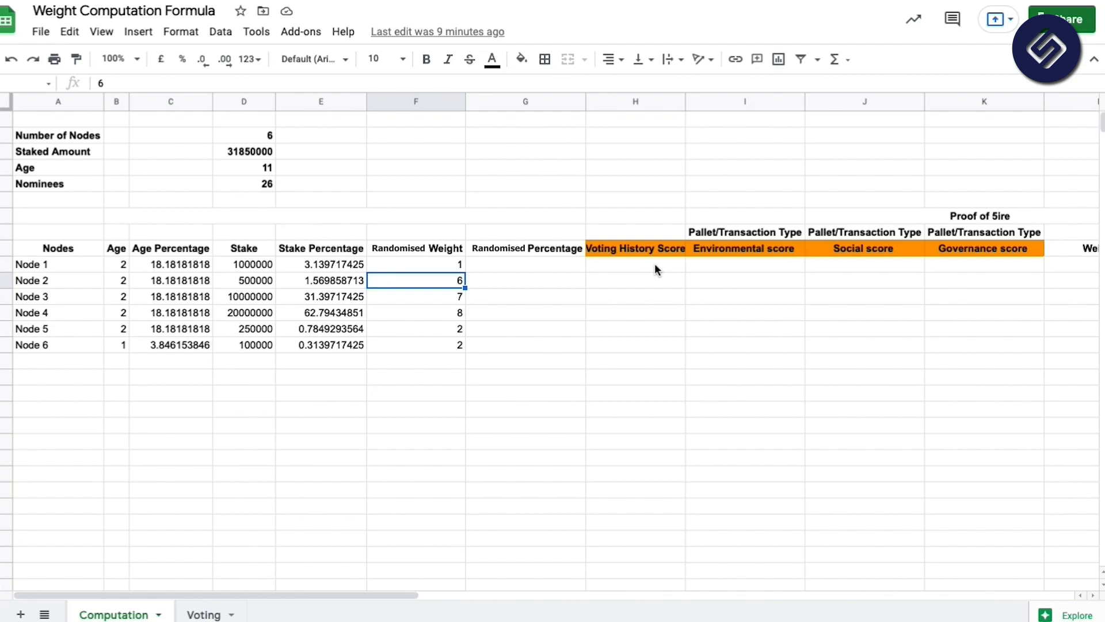
mouse_move(718, 261)
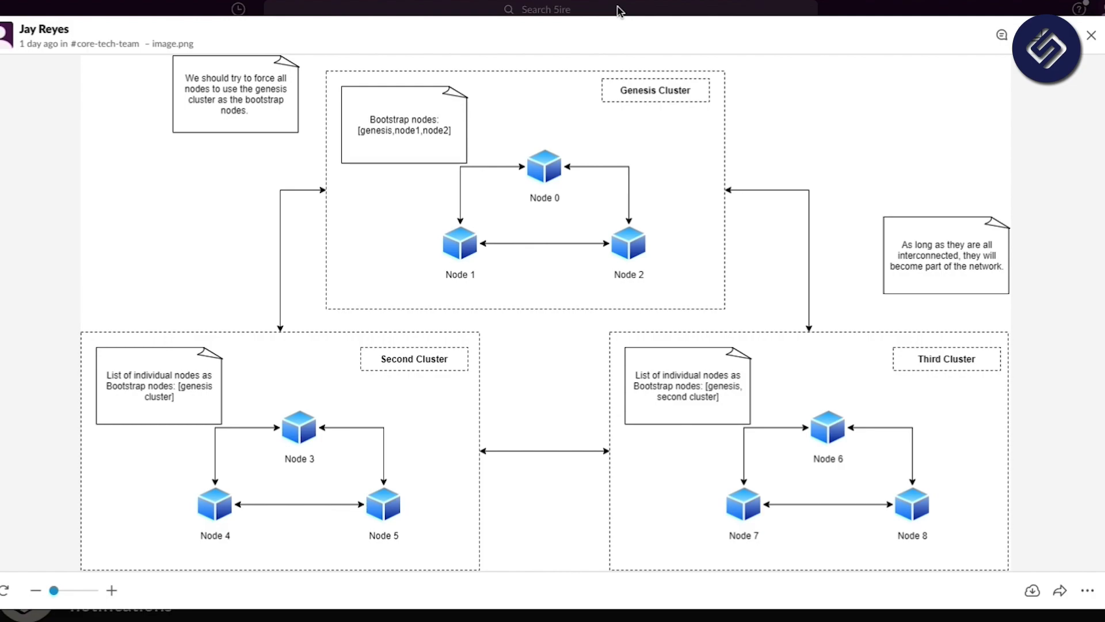
mouse_move(625, 48)
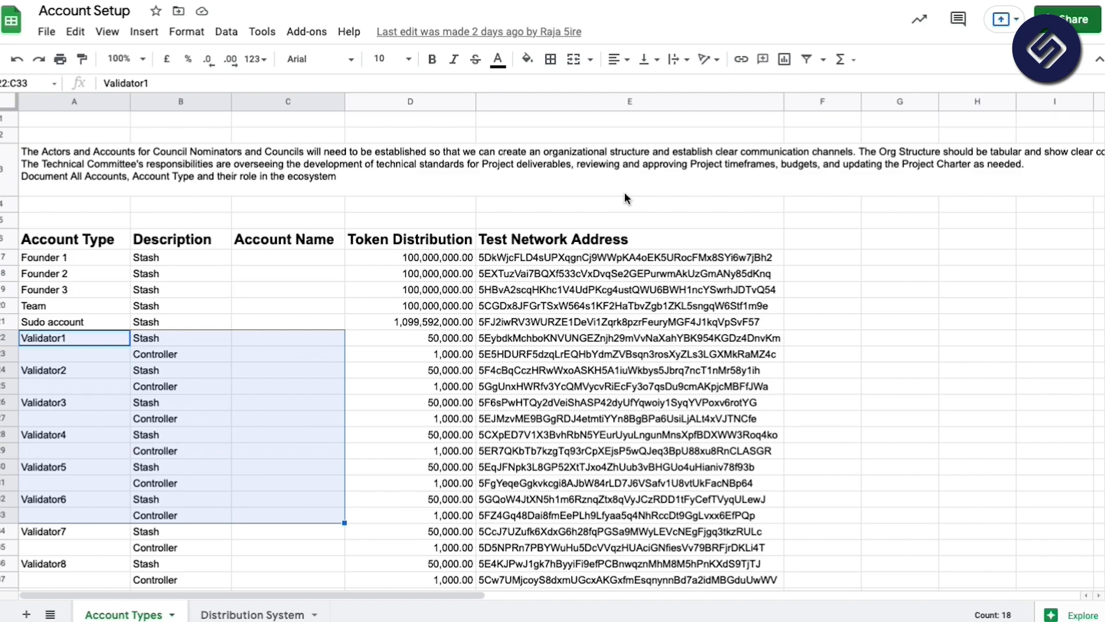
mouse_move(568, 417)
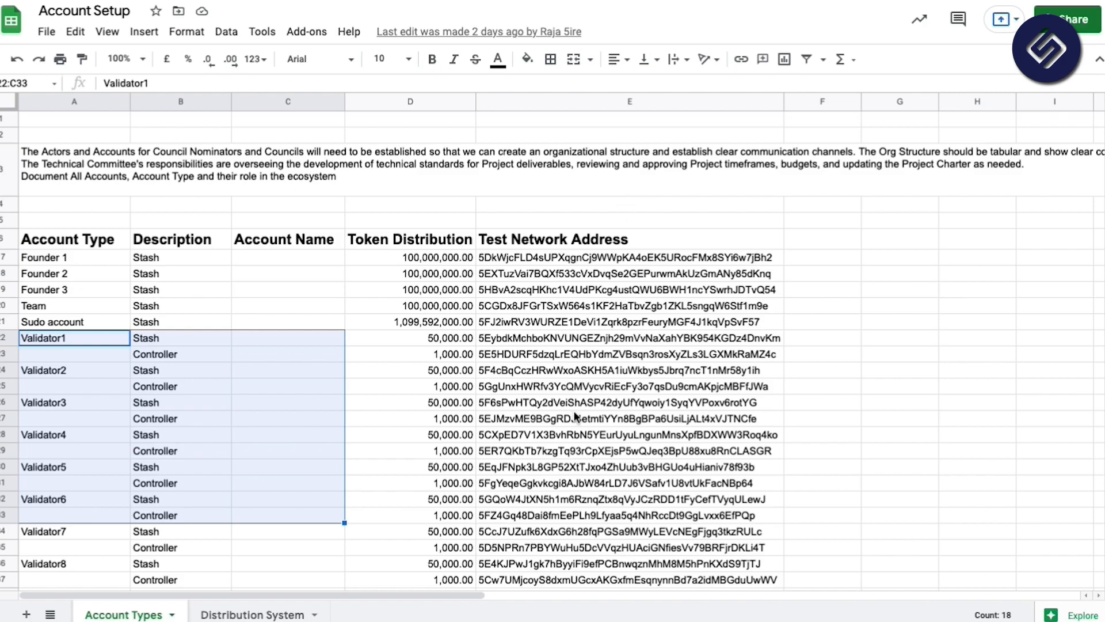
mouse_move(548, 383)
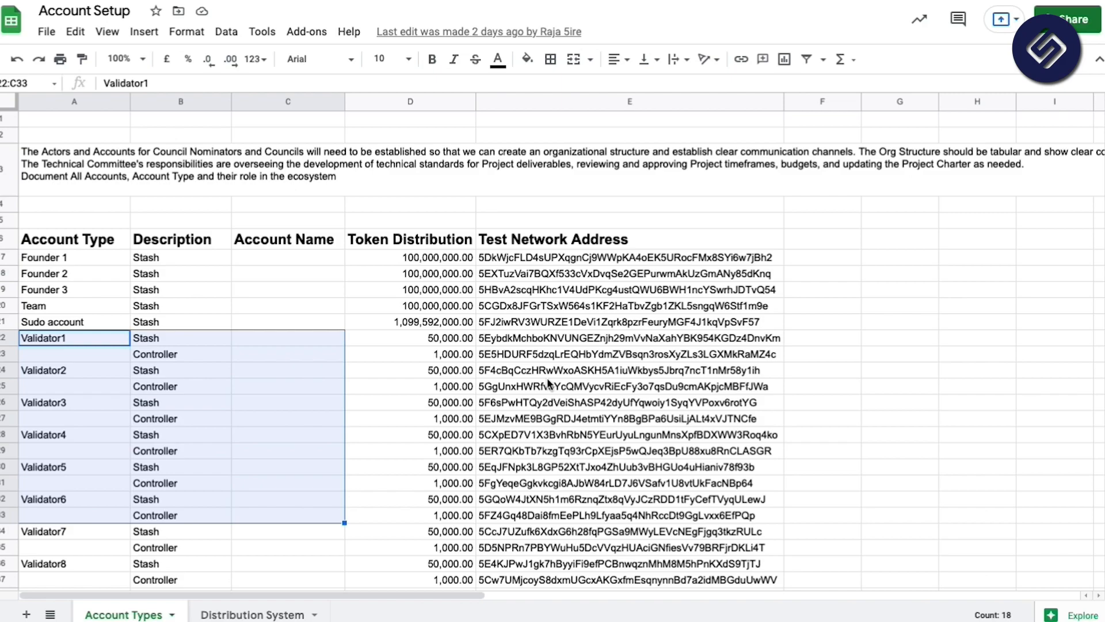
Step: Select cell D12 to check Validator1's 50,000 stash token distribution
left_click(629, 337)
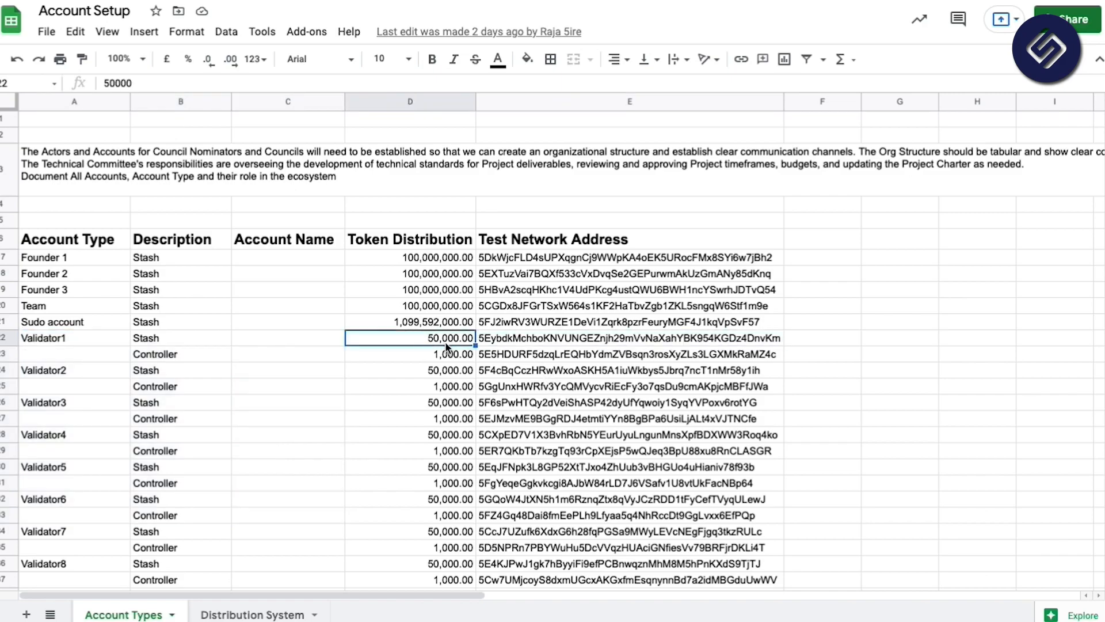
mouse_move(451, 358)
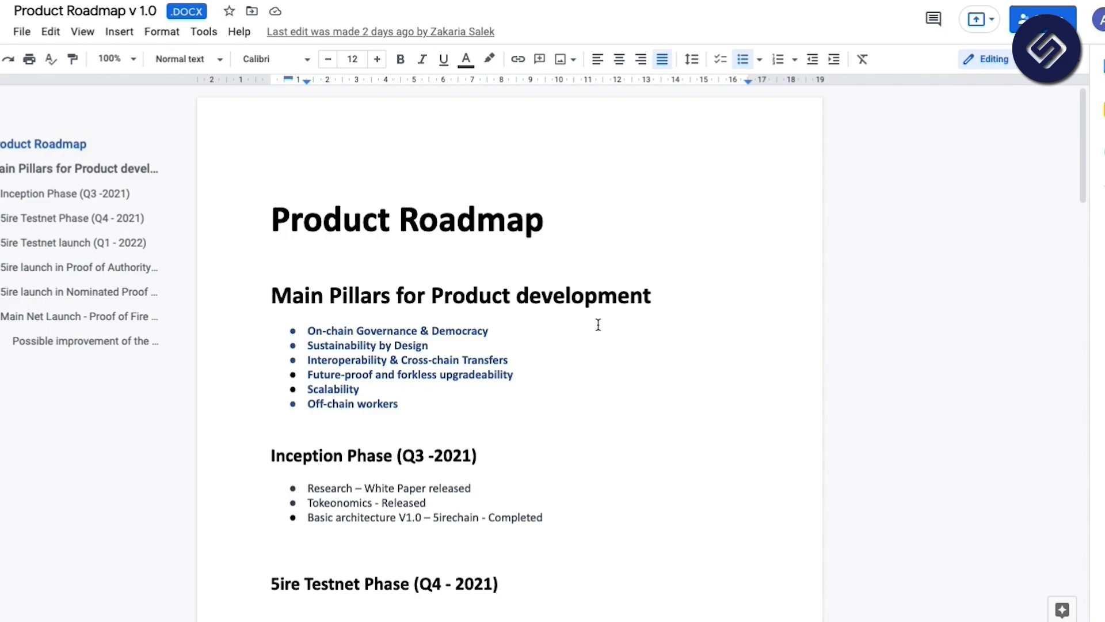
mouse_move(586, 333)
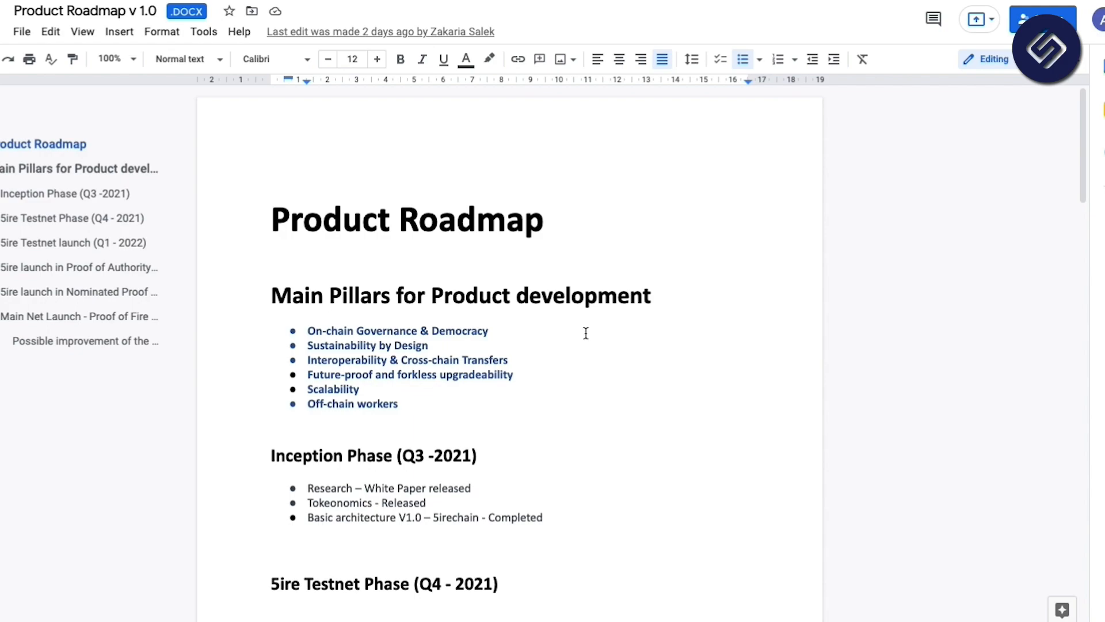
Step: Scroll through the Product Roadmap's pillars and early phases
scroll("down", 3)
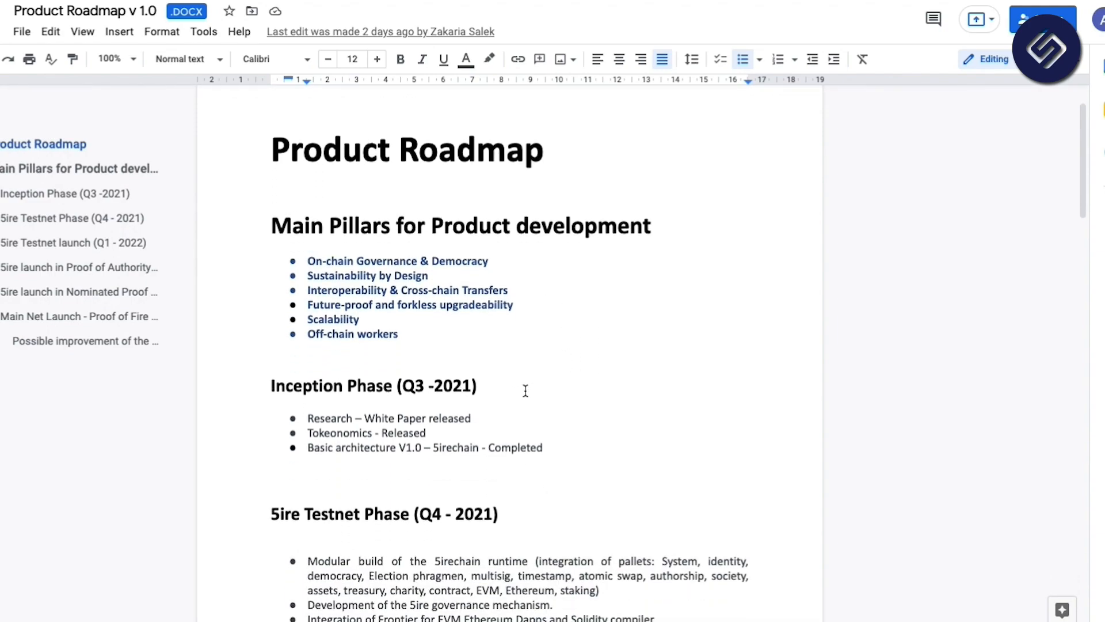
scroll("down", 3)
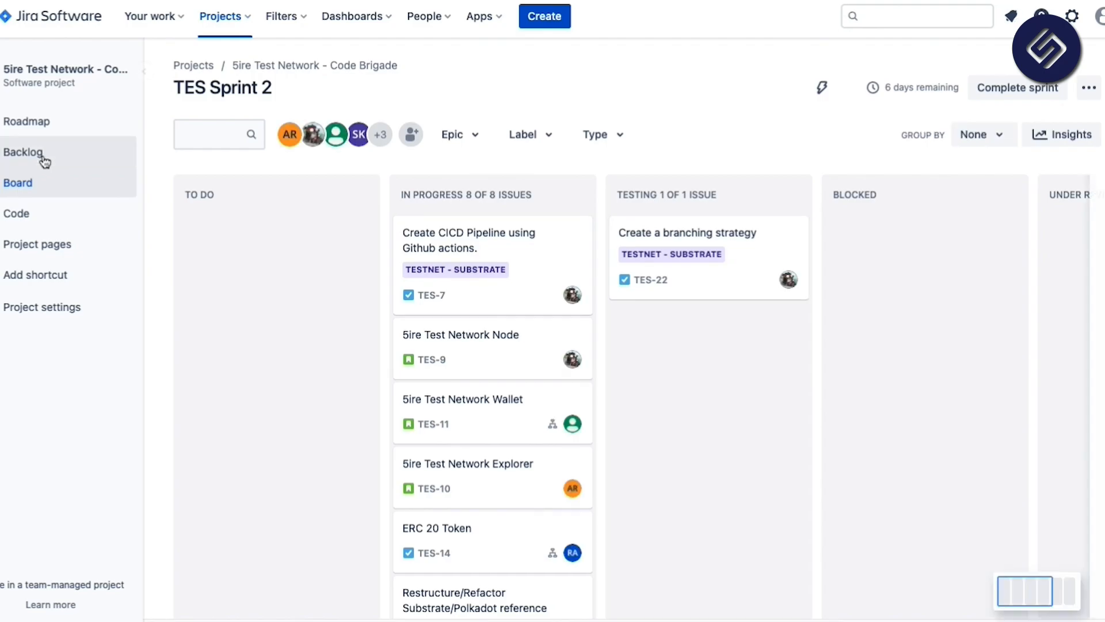
Step: Open the project Backlog and scroll through Sprint 2 issues to TES Sprint 3
left_click(23, 152)
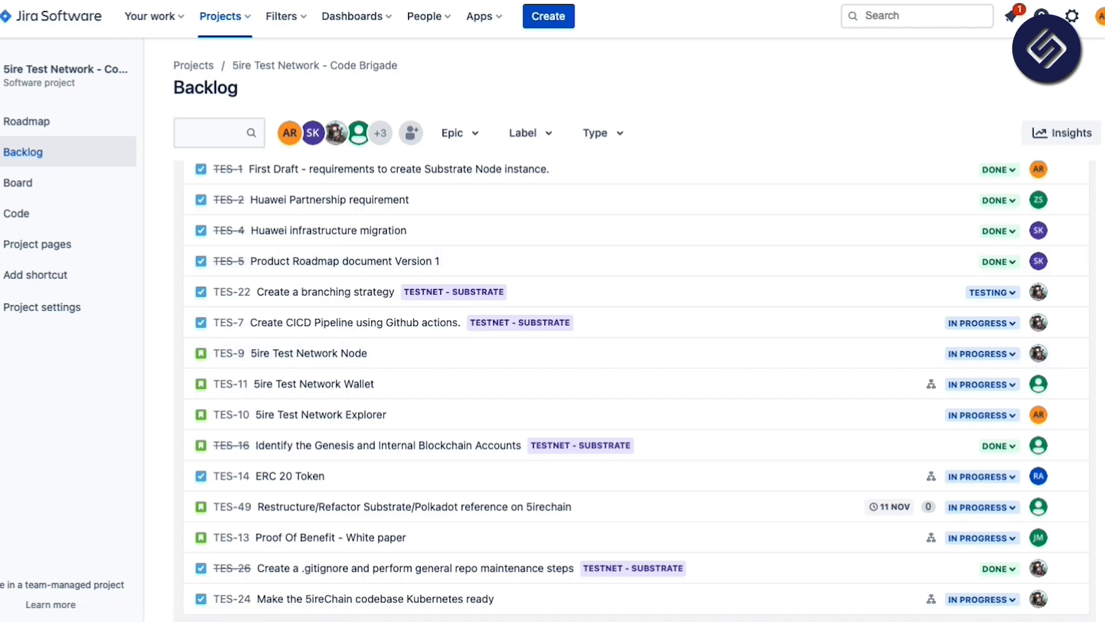
mouse_move(421, 357)
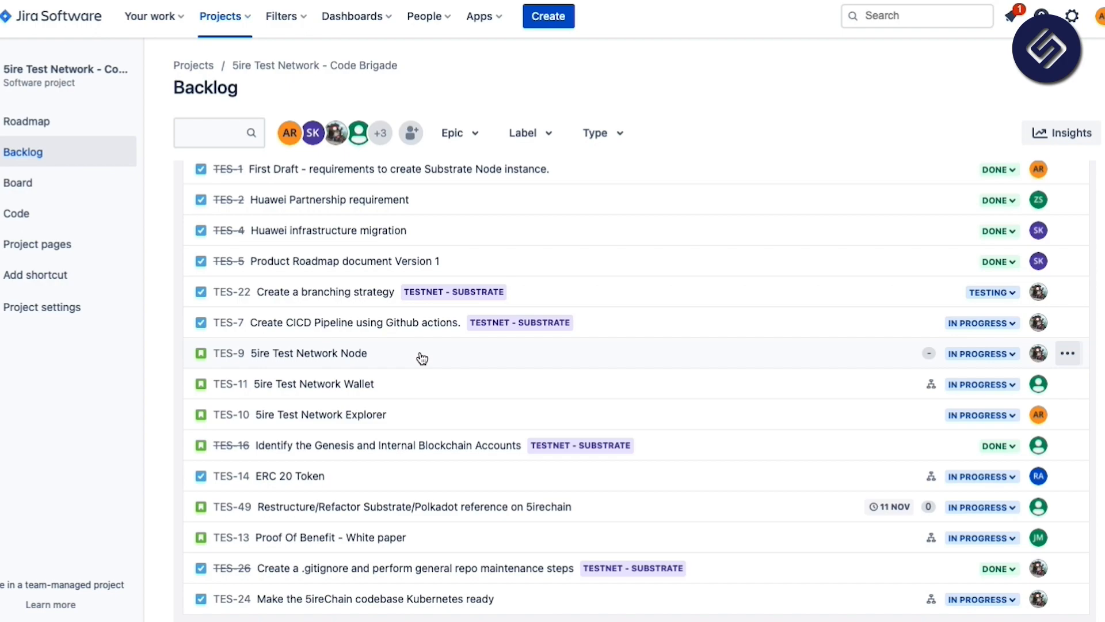
scroll("down", 3)
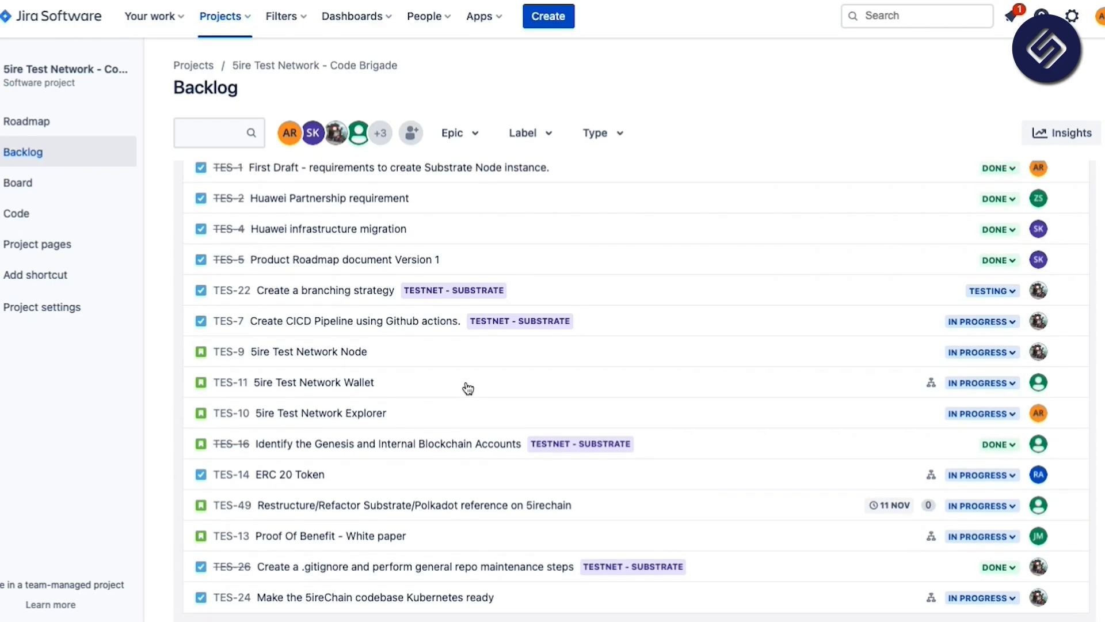
scroll("down", 3)
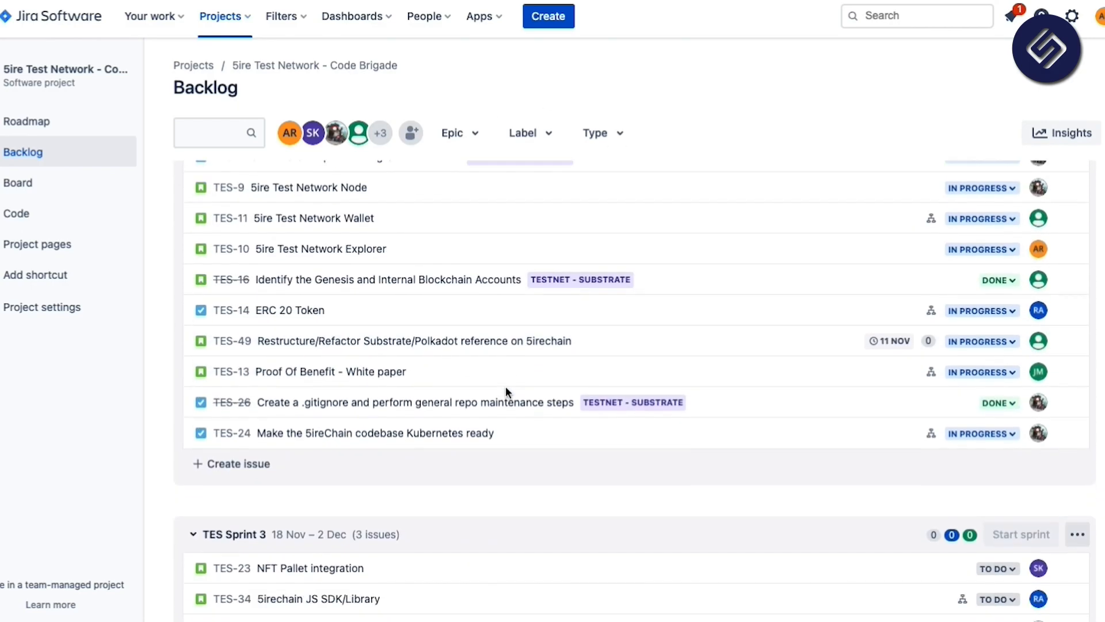